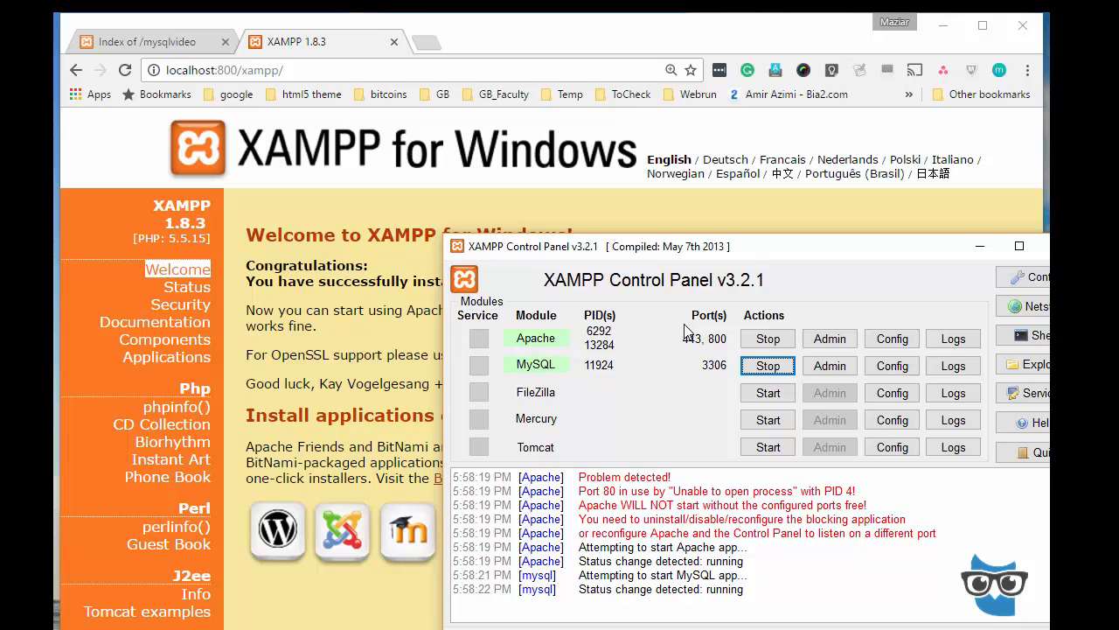
pyautogui.moveTo(712, 344)
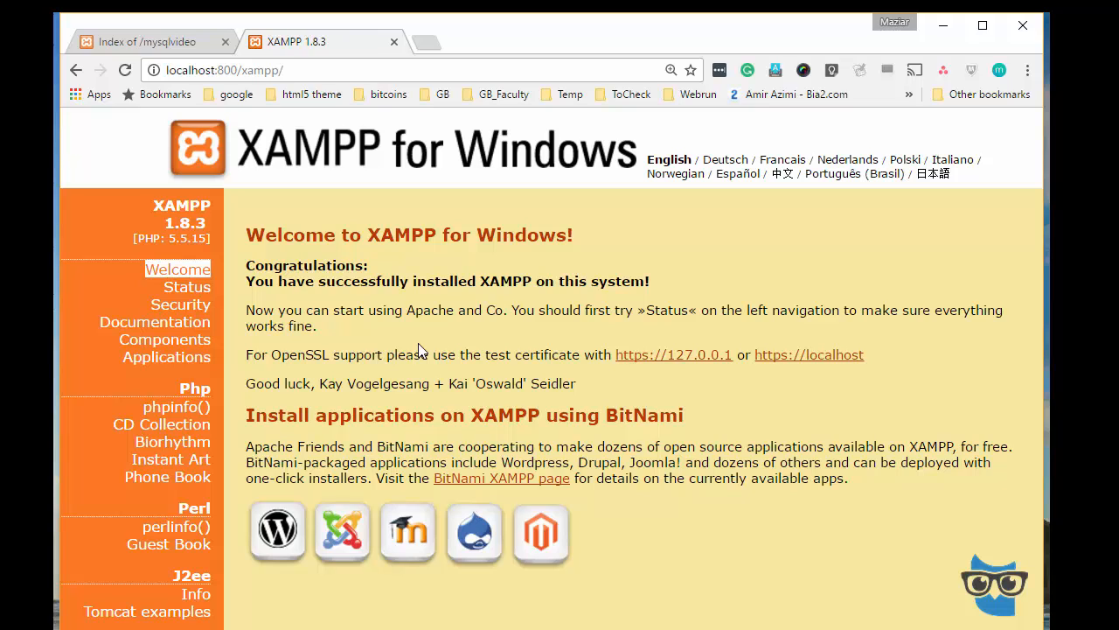
pyautogui.moveTo(419, 351)
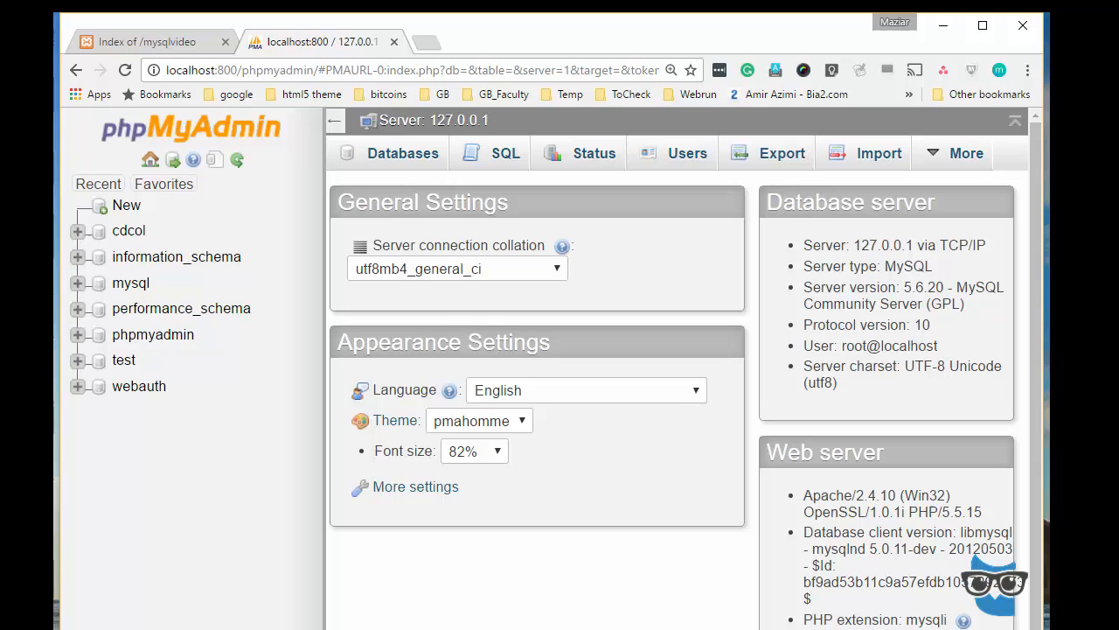
pyautogui.moveTo(441, 317)
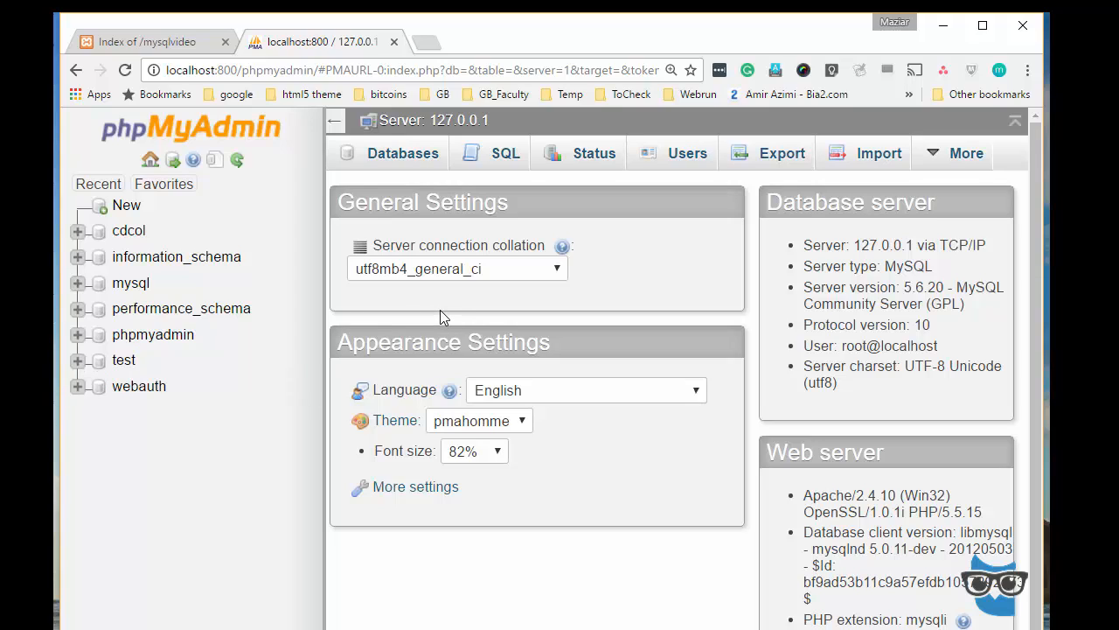
# Create a database named schoolDB from the Databases list and select it in the left tree.
pyautogui.click(402, 153)
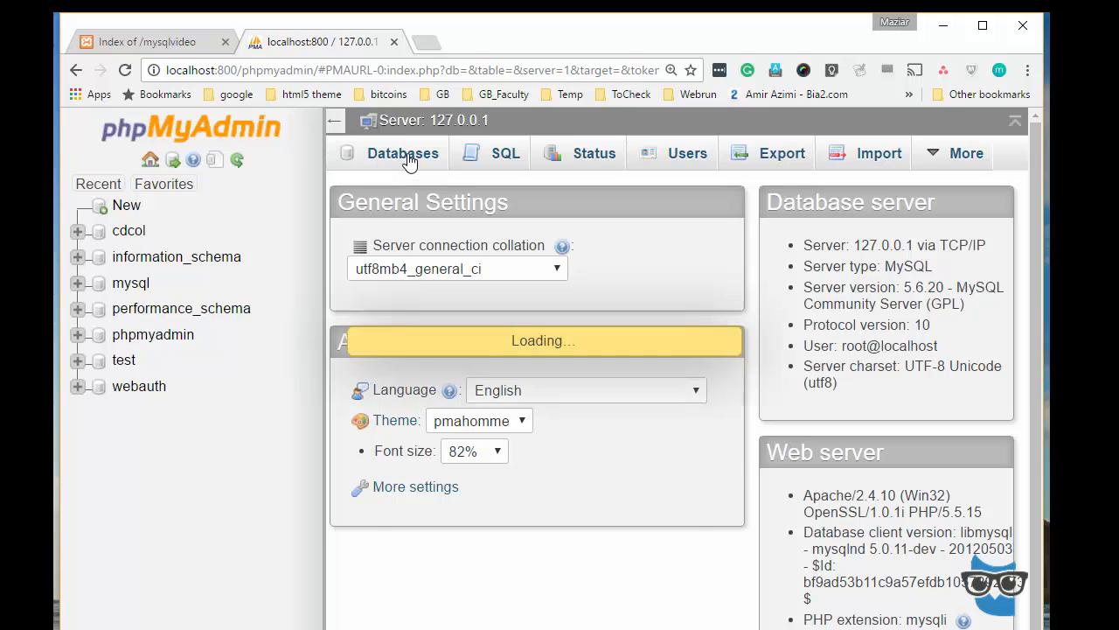
pyautogui.click(403, 153)
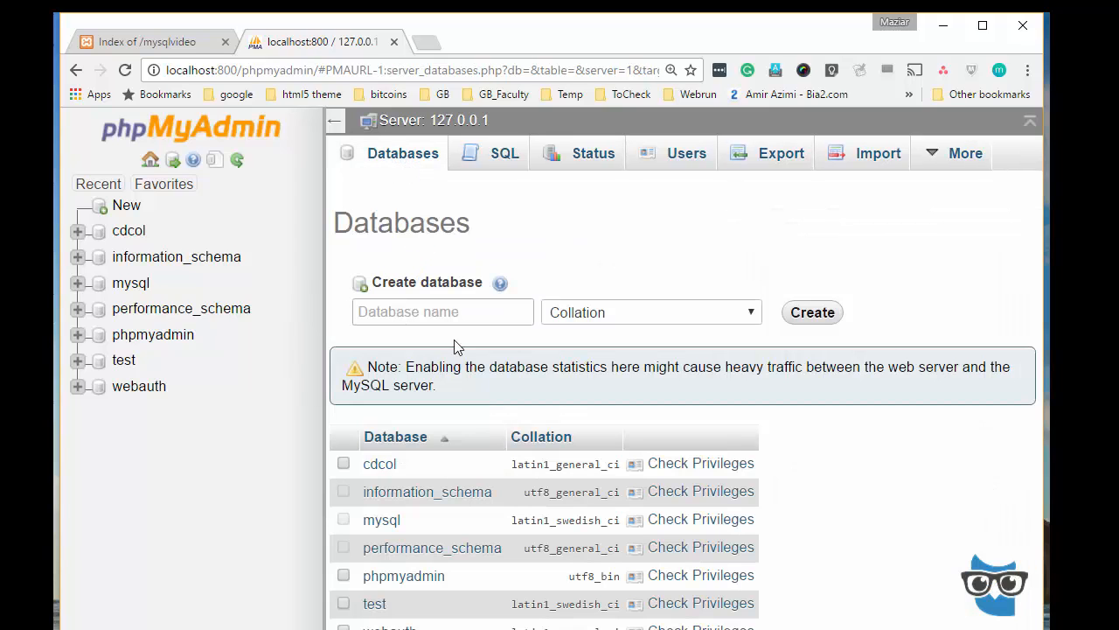
pyautogui.click(443, 311)
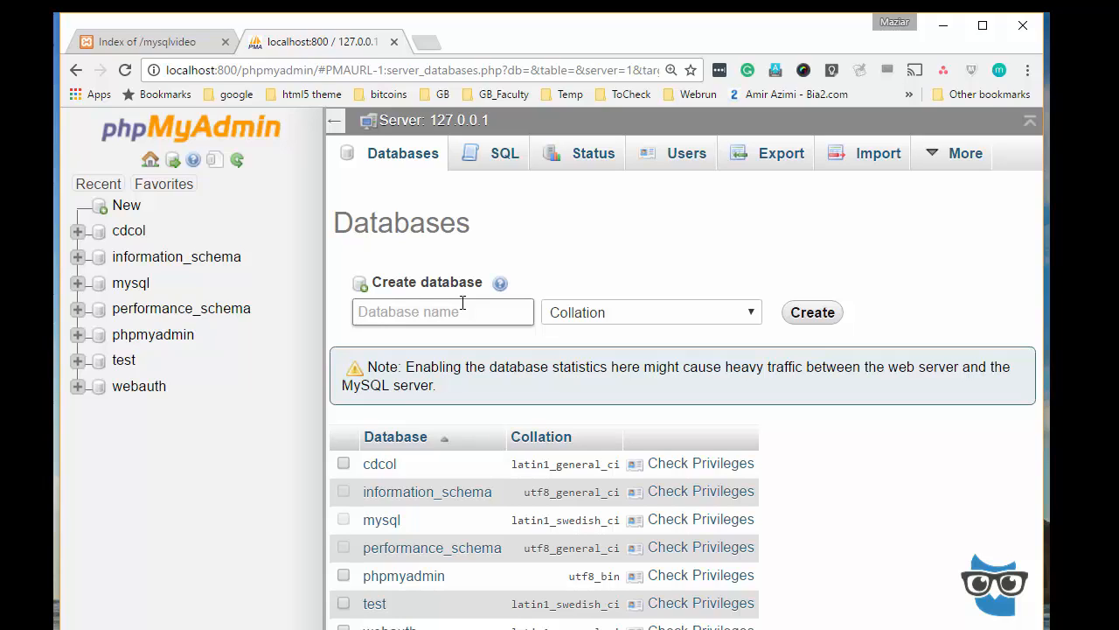
pyautogui.write('school')
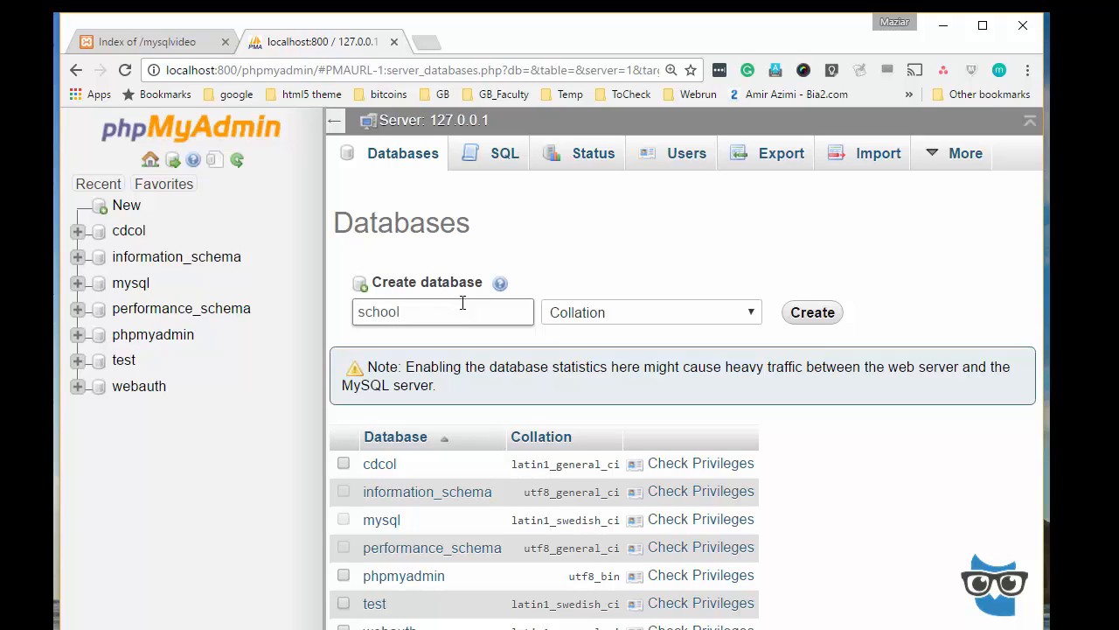
pyautogui.write('DB')
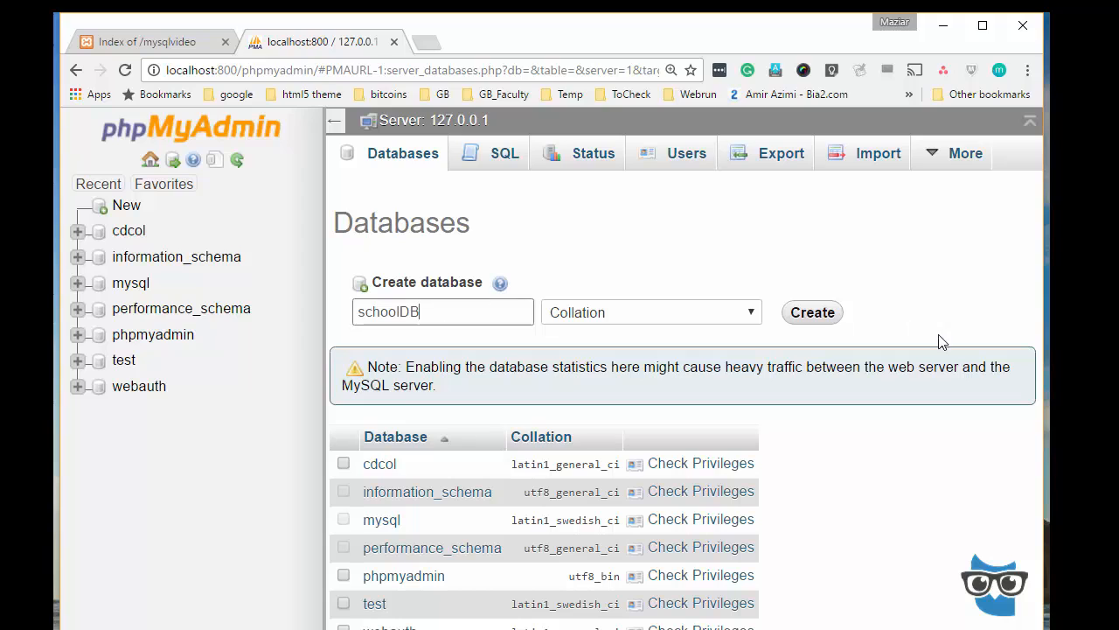
pyautogui.click(811, 312)
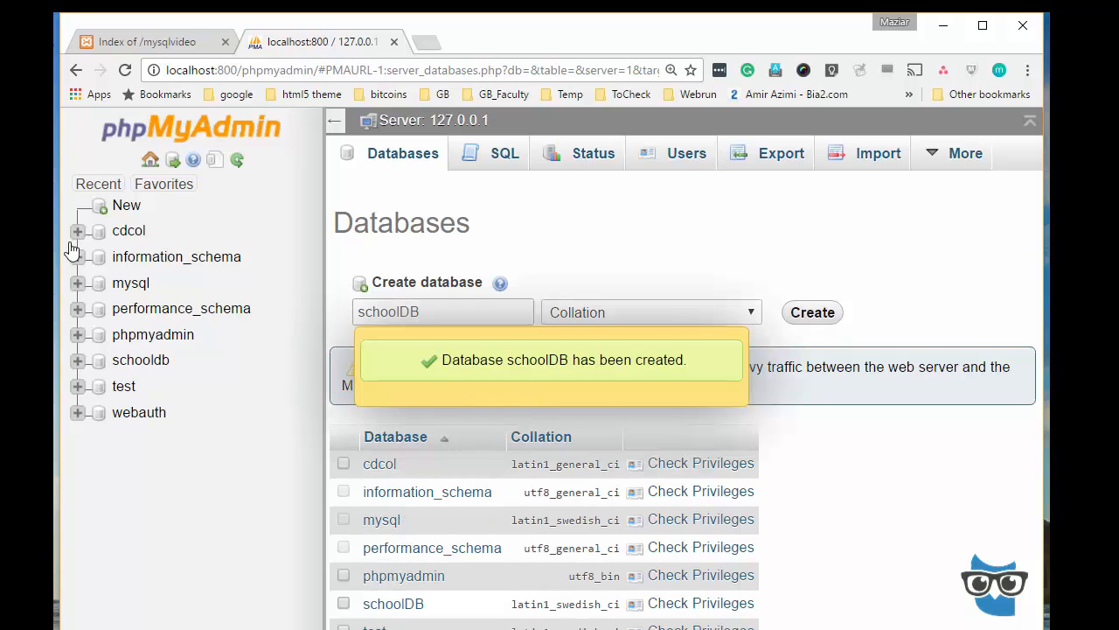
pyautogui.click(141, 359)
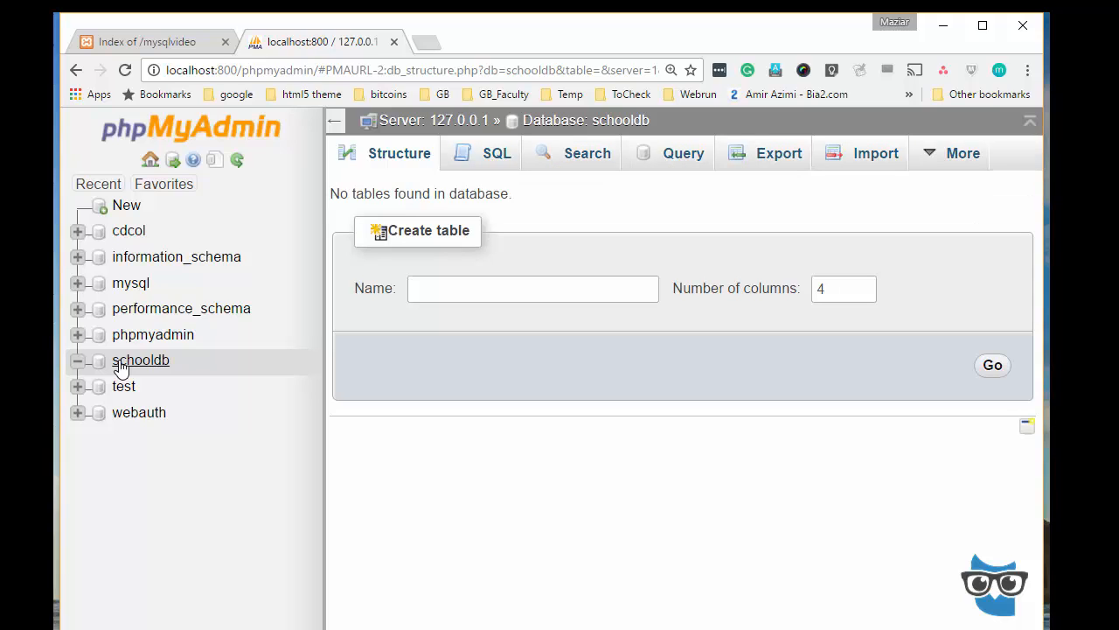
# Start a table named students with 4 columns and proceed to its column definition form.
pyautogui.click(534, 288)
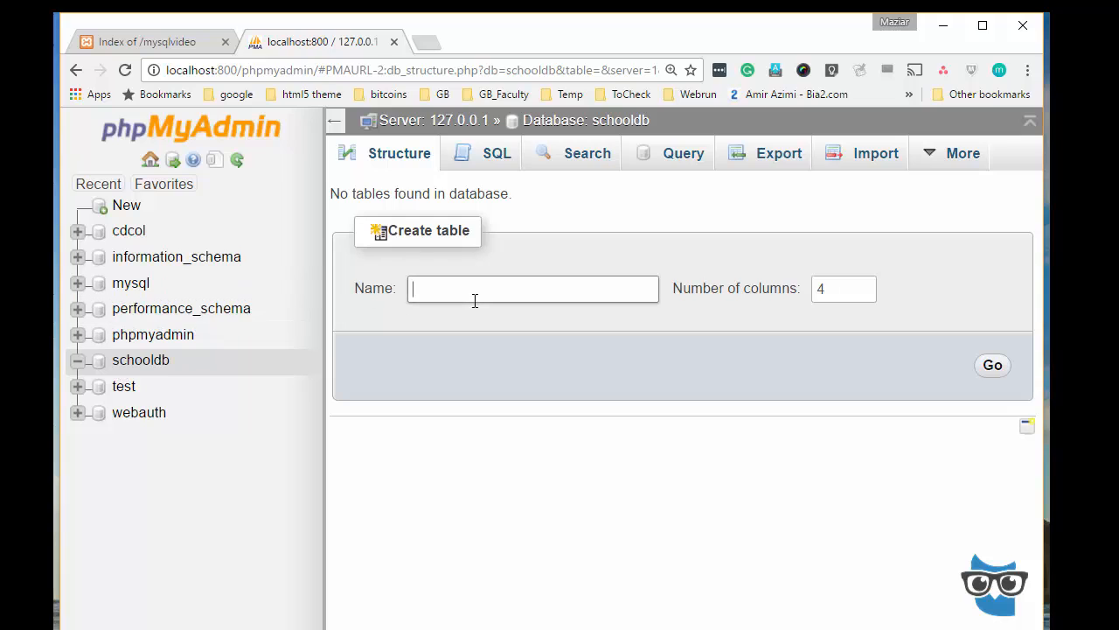
pyautogui.write('students')
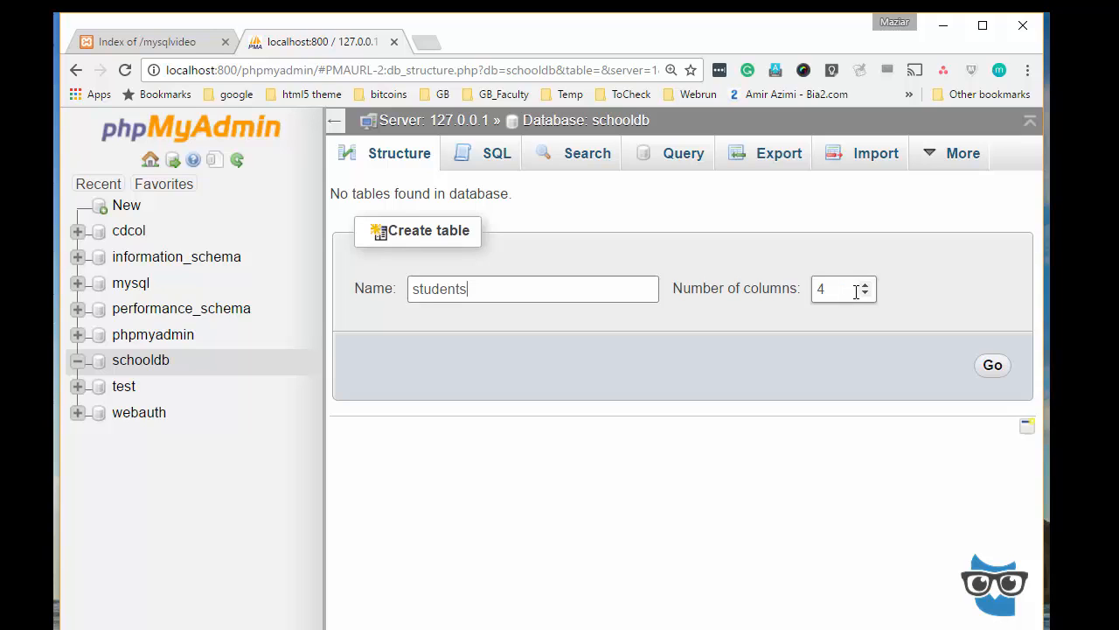
pyautogui.click(992, 365)
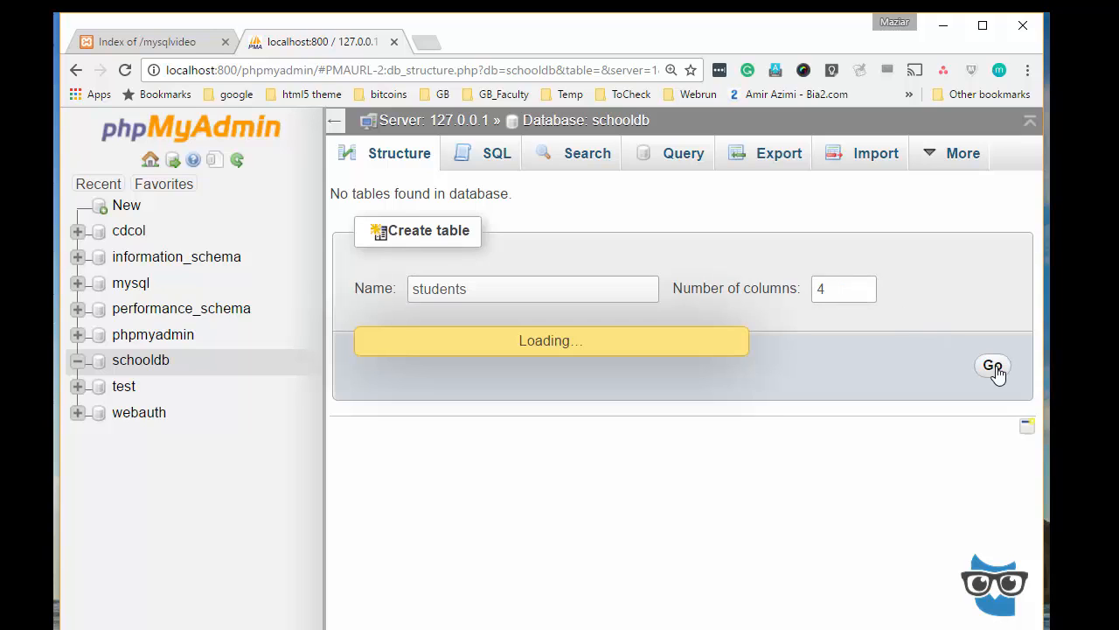
pyautogui.click(993, 365)
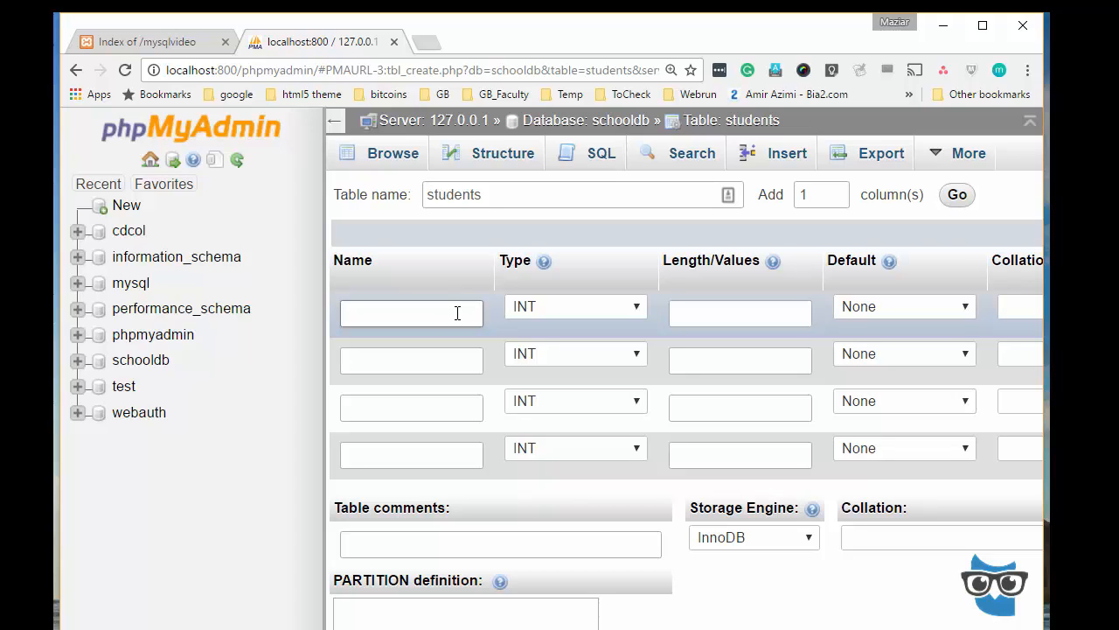
# Name the first column id and mark it UNSIGNED with auto-increment (A_I) enabled.
pyautogui.write('id')
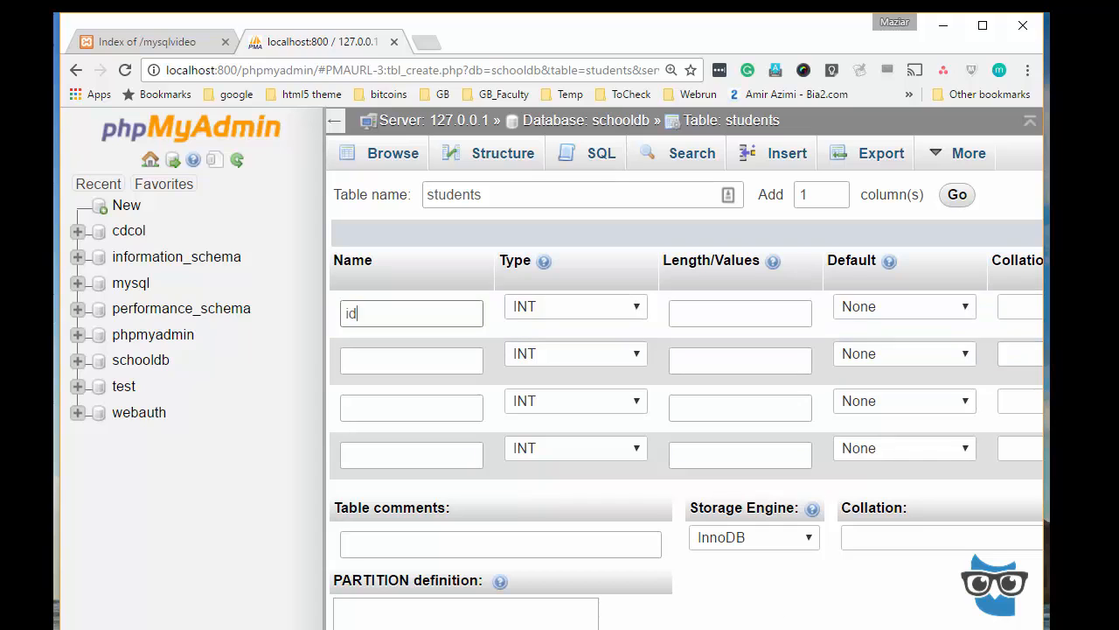
pyautogui.hscroll(3)
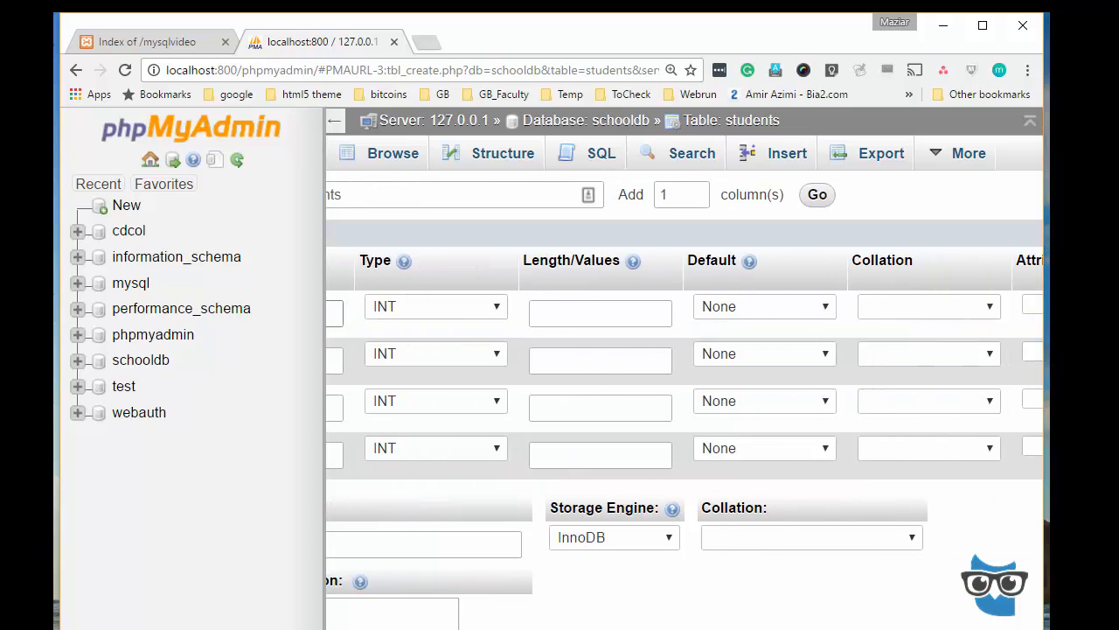
pyautogui.hscroll(3)
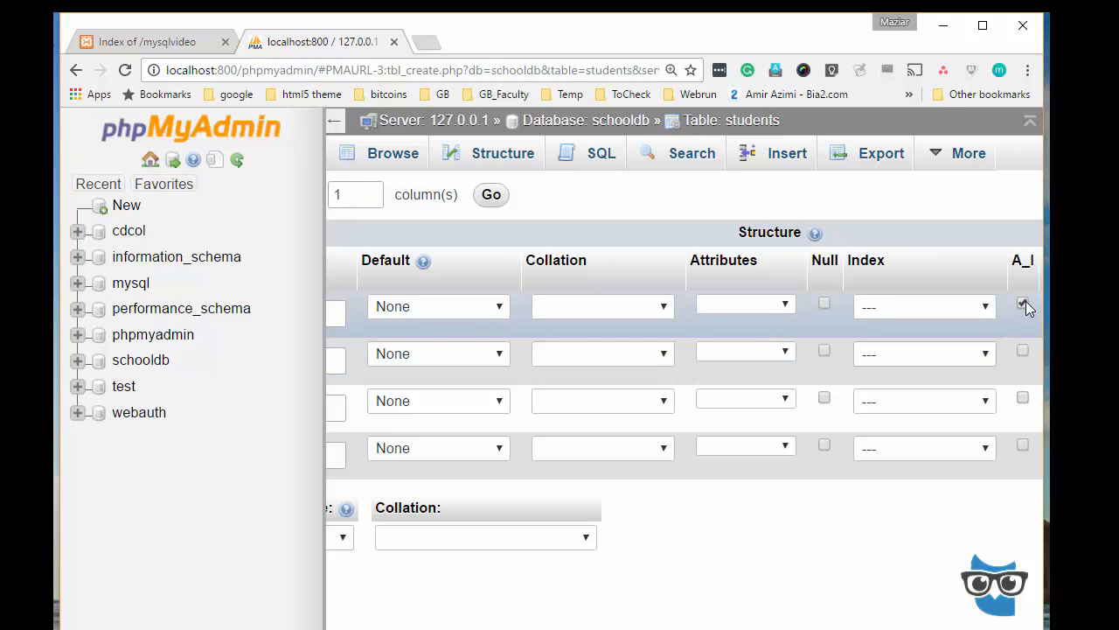
pyautogui.click(1023, 304)
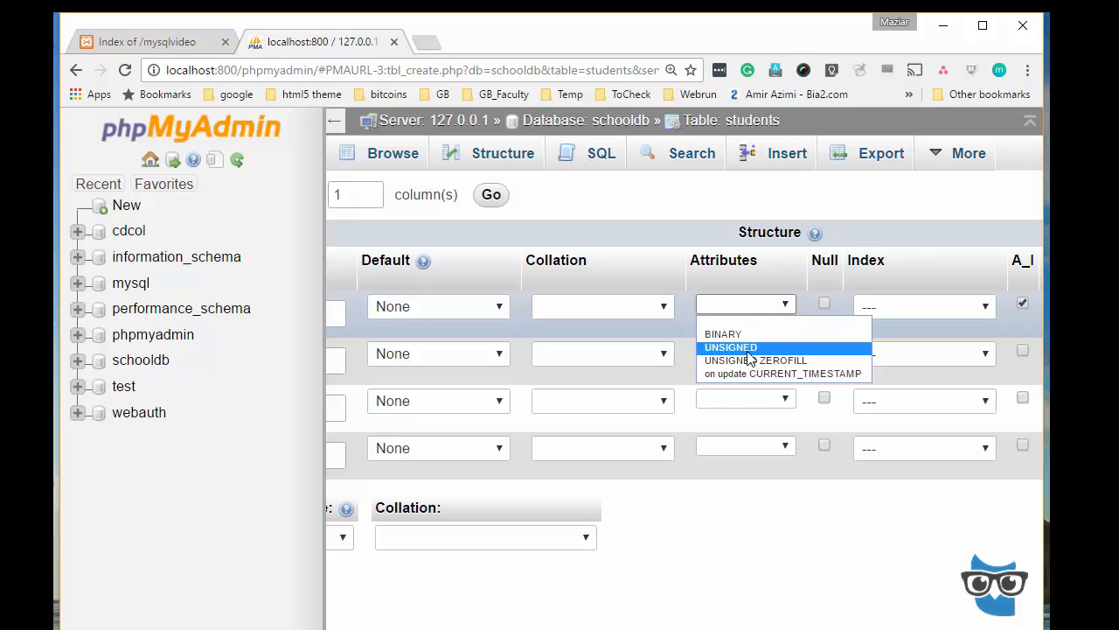
pyautogui.click(730, 347)
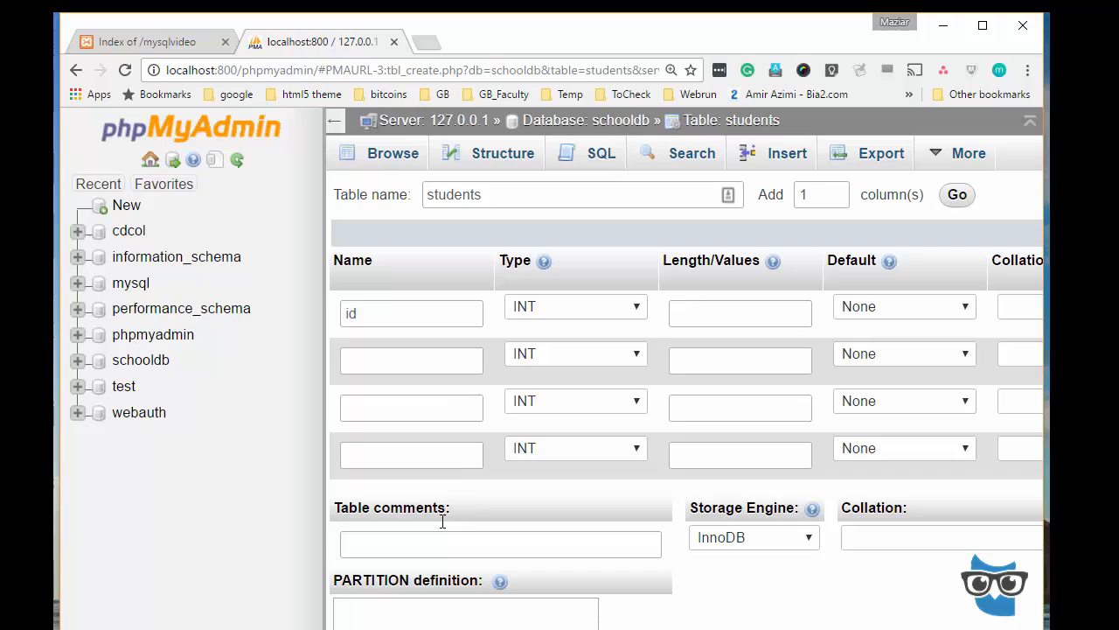
pyautogui.click(411, 359)
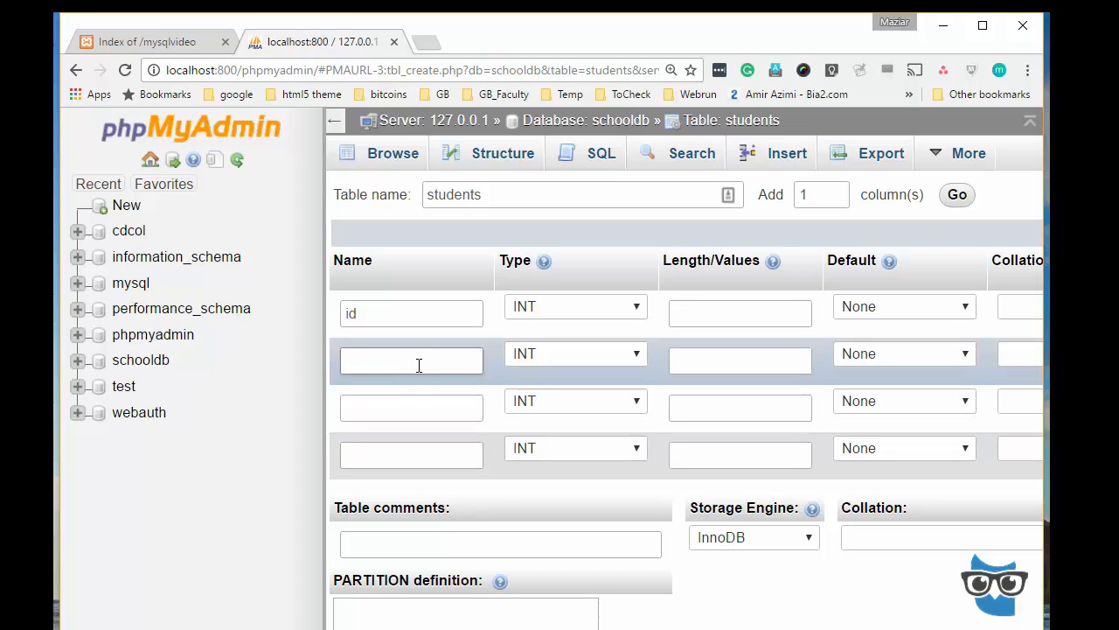
# Define the second column as name, type VARCHAR with length 41.
pyautogui.write('name')
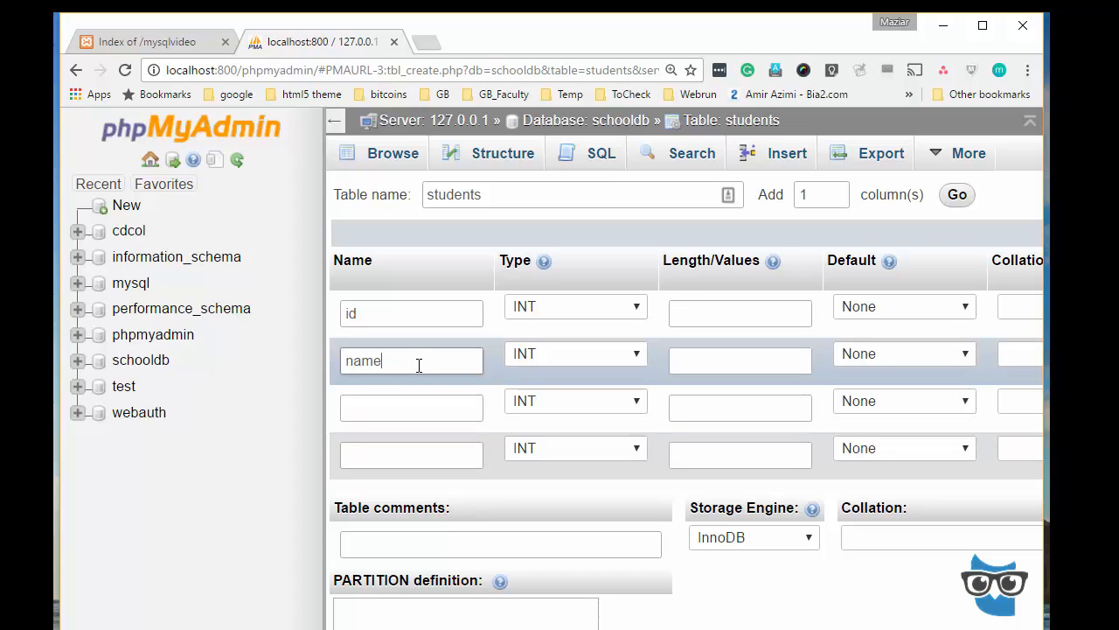
pyautogui.click(575, 354)
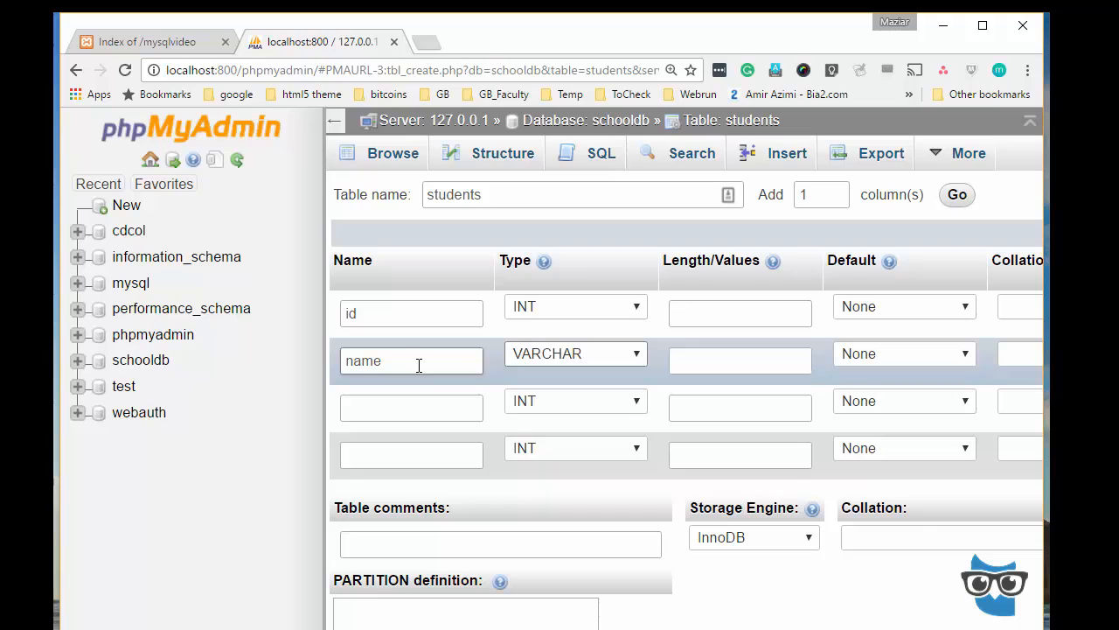
pyautogui.click(739, 360)
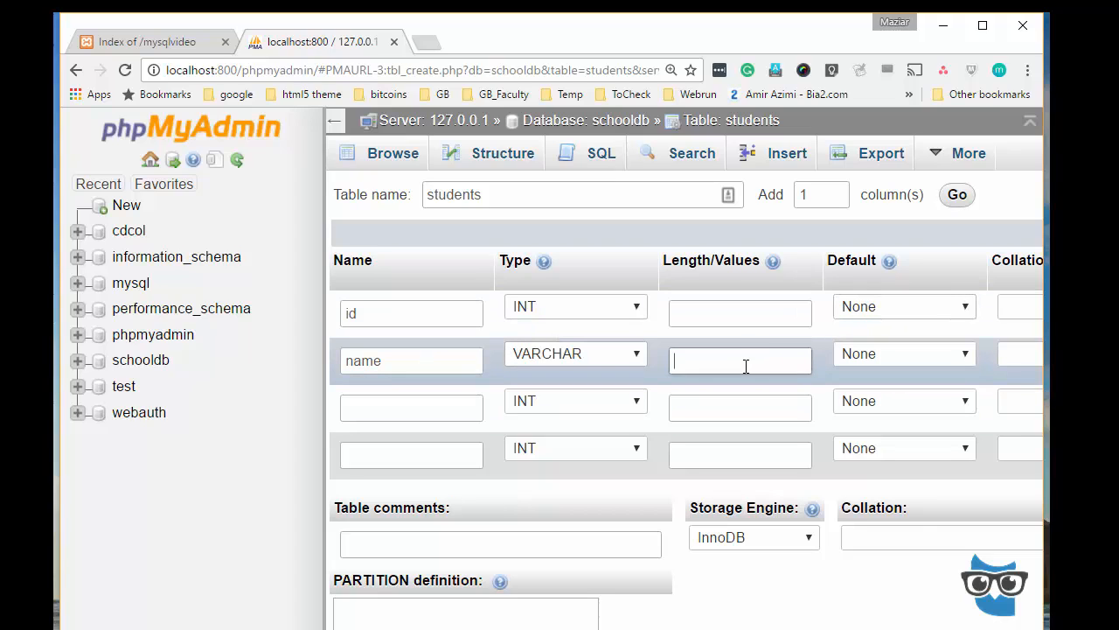
pyautogui.write('41')
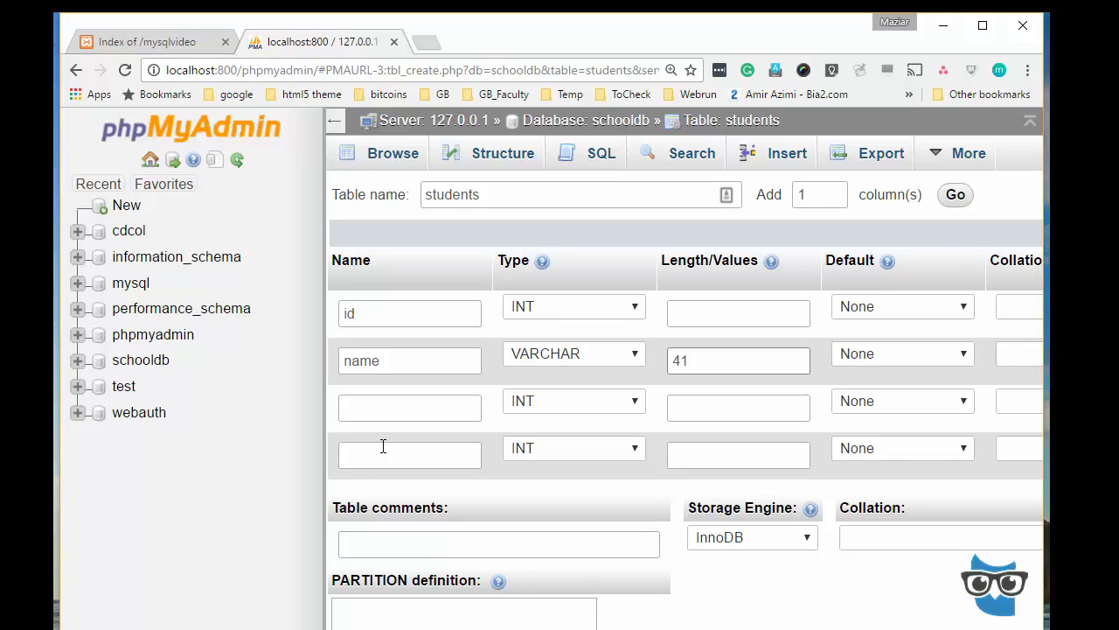
# Define the third column as student_id, type CHAR with length 9.
pyautogui.write('stu')
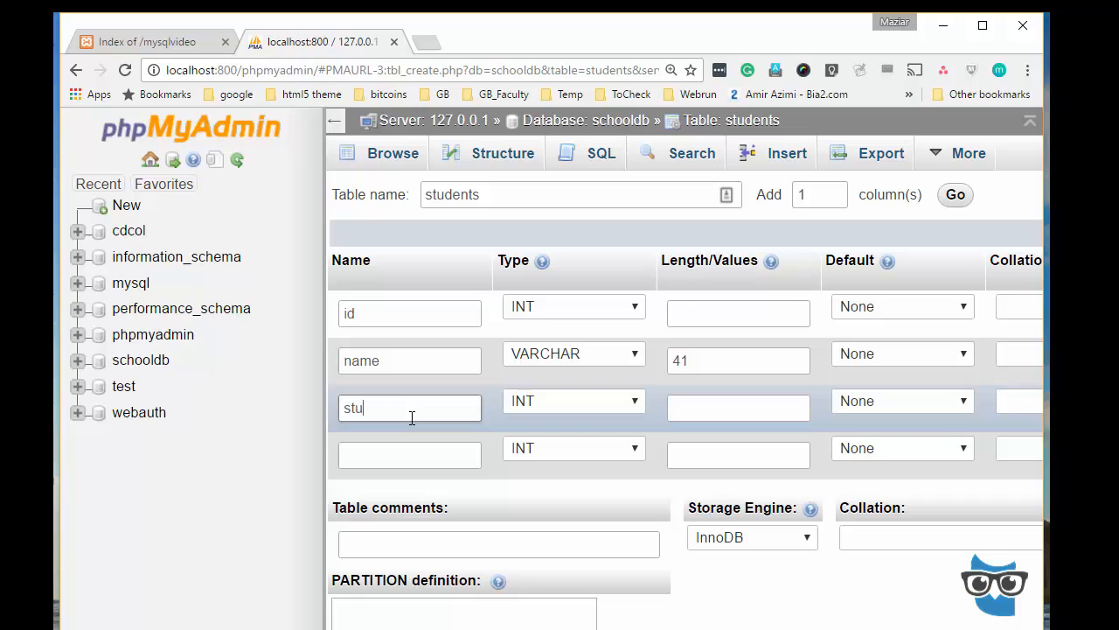
pyautogui.write('dent_id')
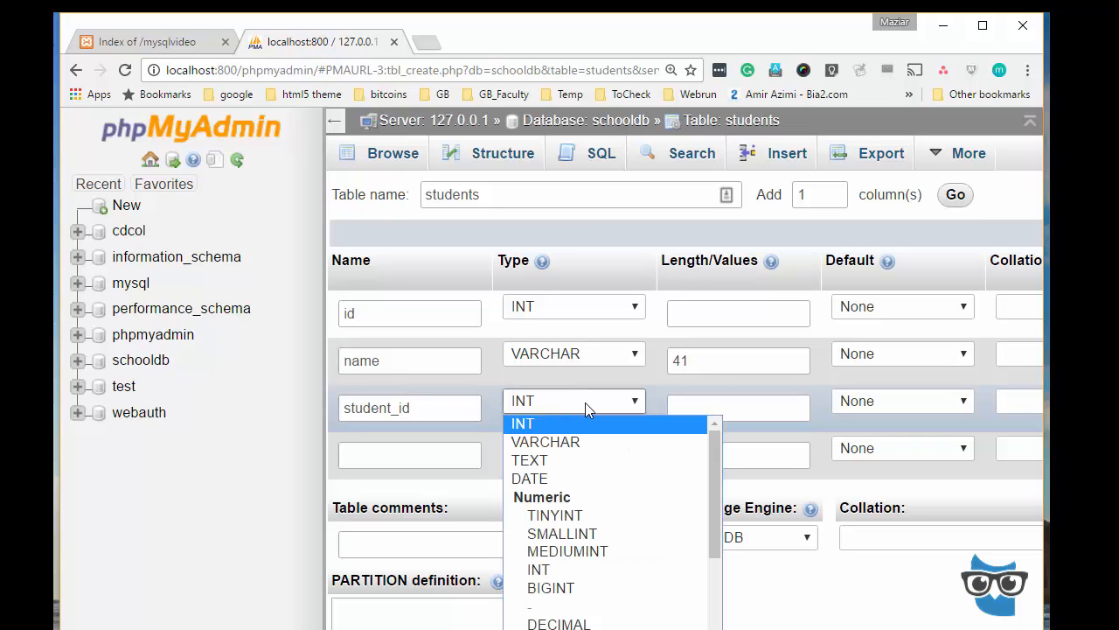
pyautogui.moveTo(545, 441)
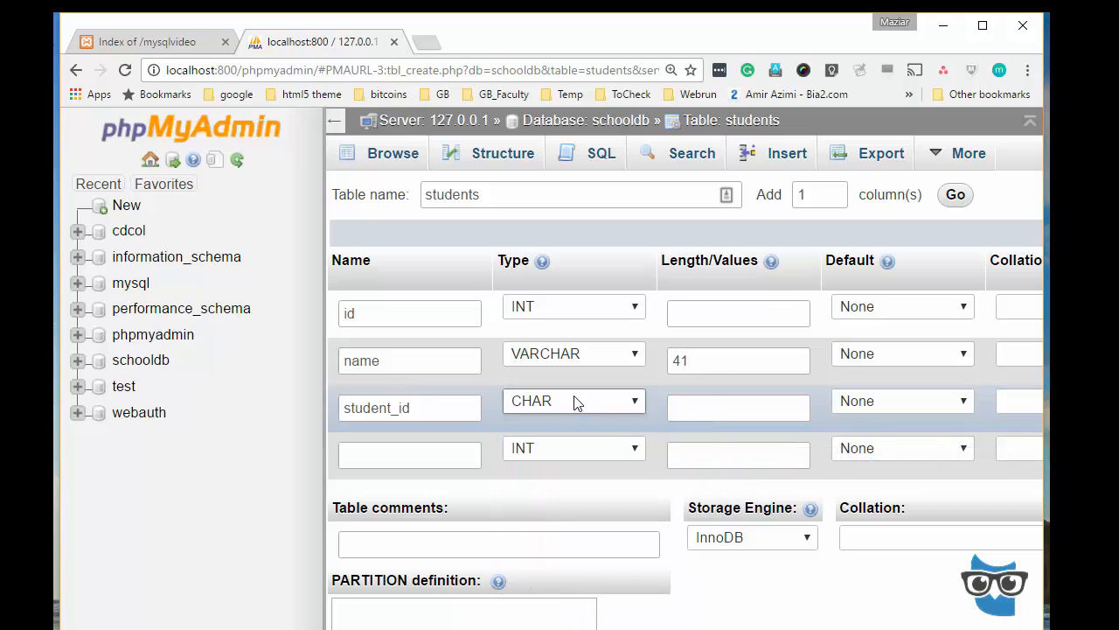
pyautogui.write('9')
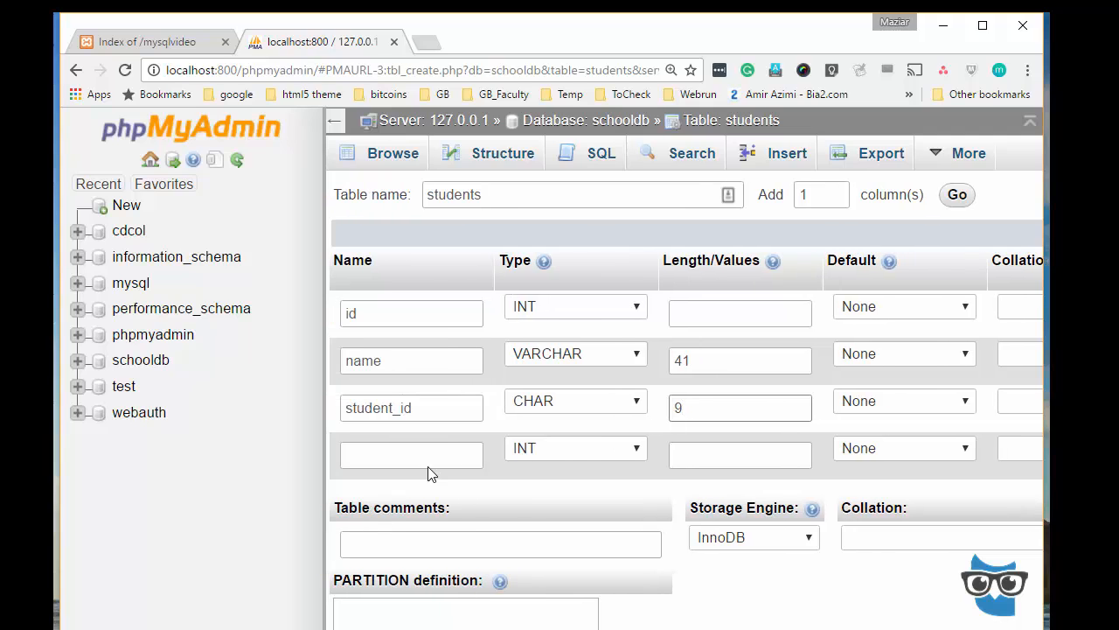
# Define the fourth column as active with type TINYINT and review its Default setting.
pyautogui.write('a')
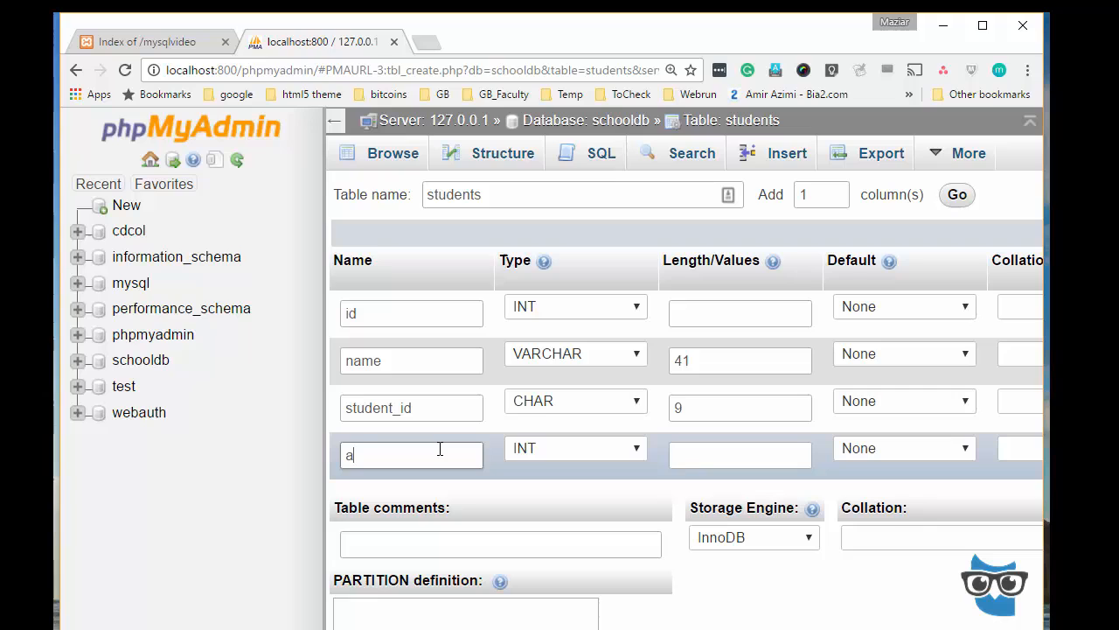
pyautogui.write('ctive')
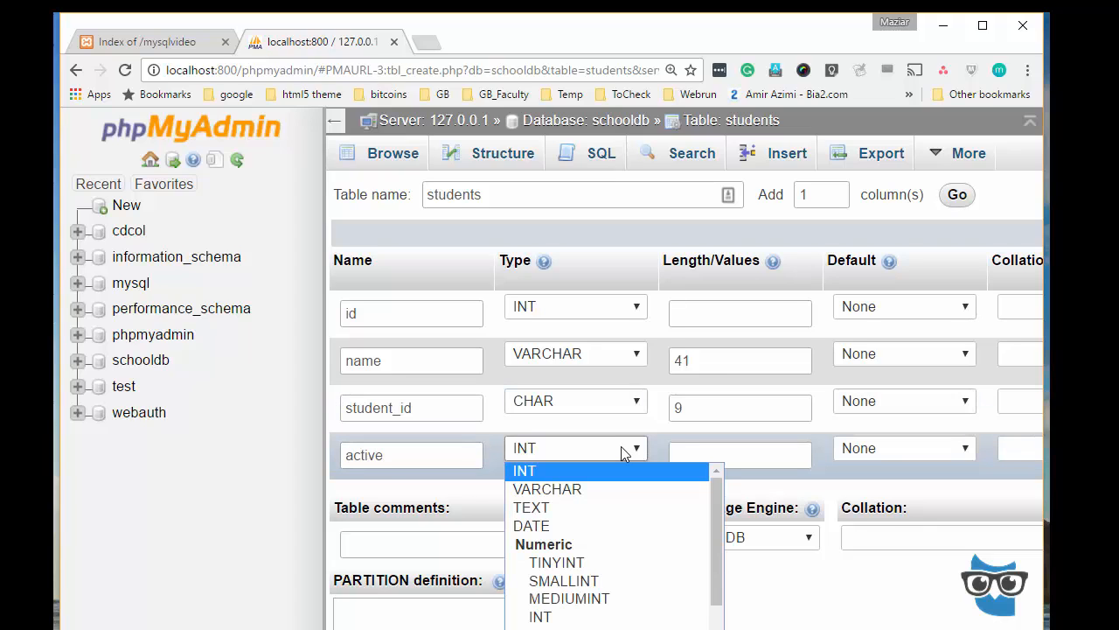
pyautogui.click(556, 562)
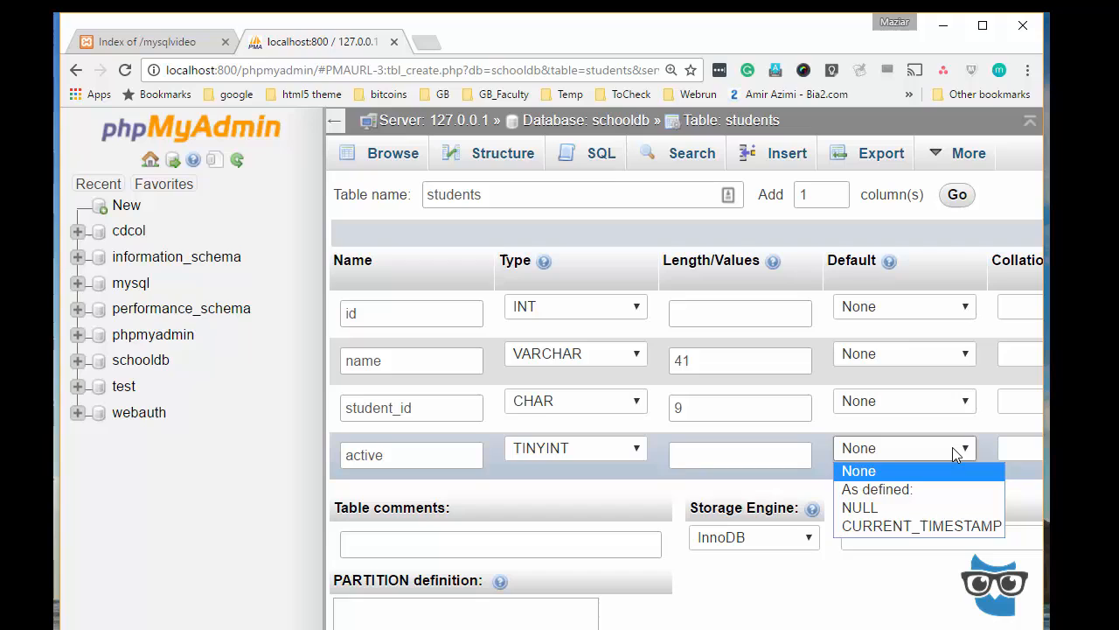
pyautogui.click(877, 489)
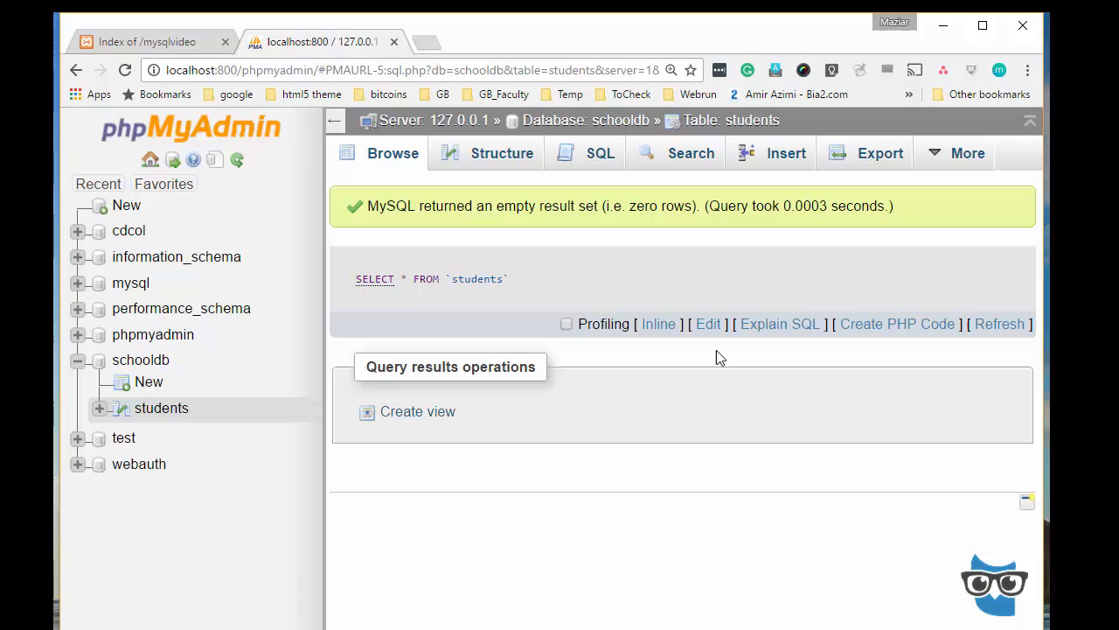
pyautogui.moveTo(669, 292)
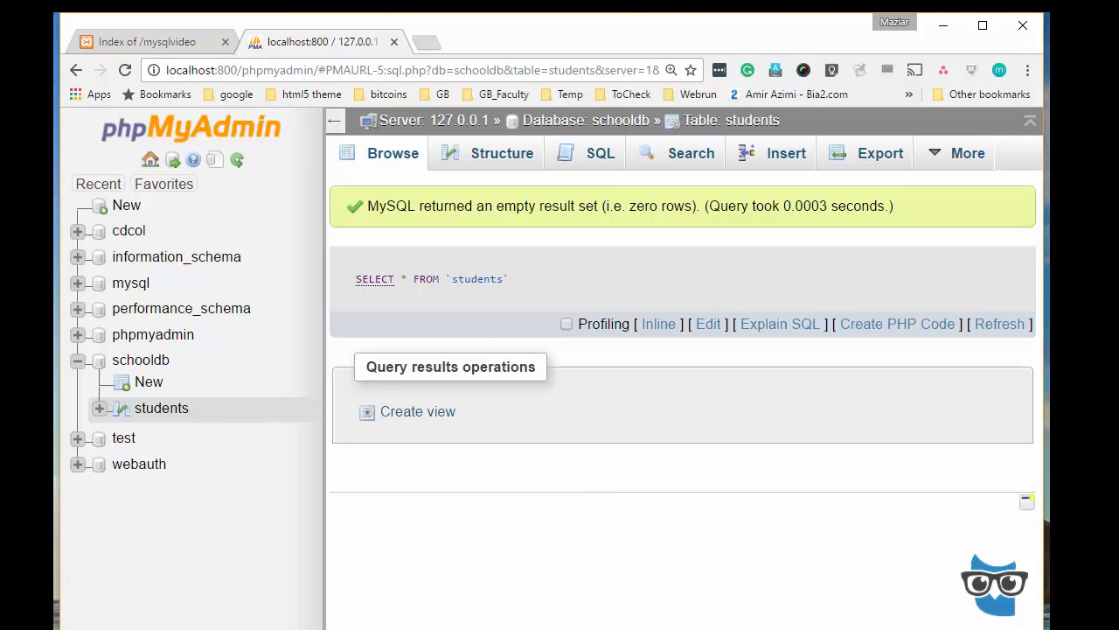
pyautogui.moveTo(642, 597)
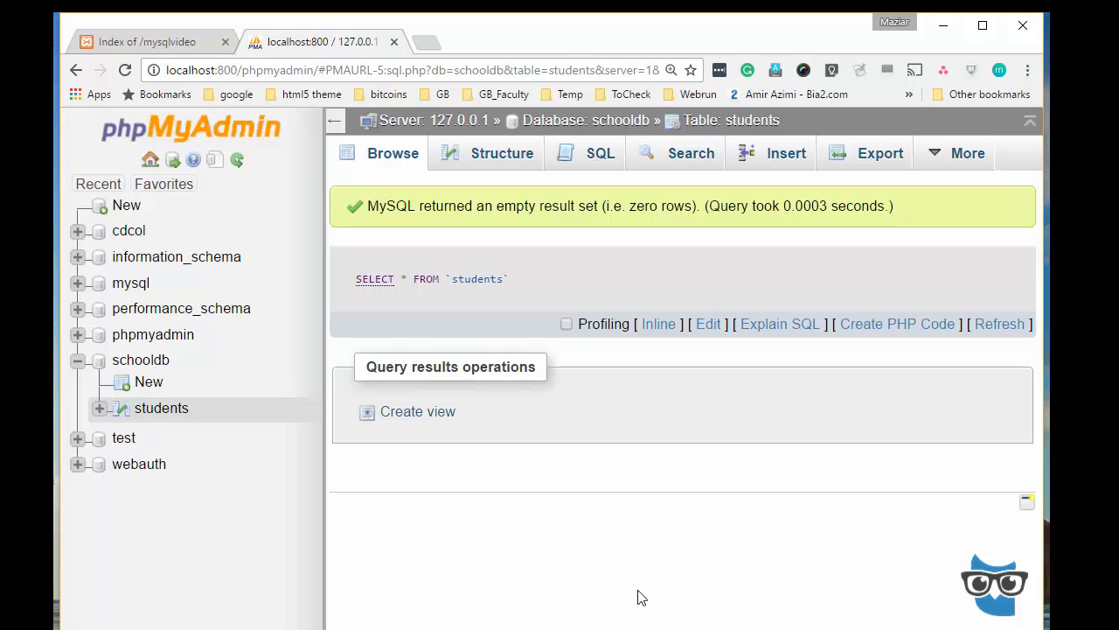
pyautogui.moveTo(729, 528)
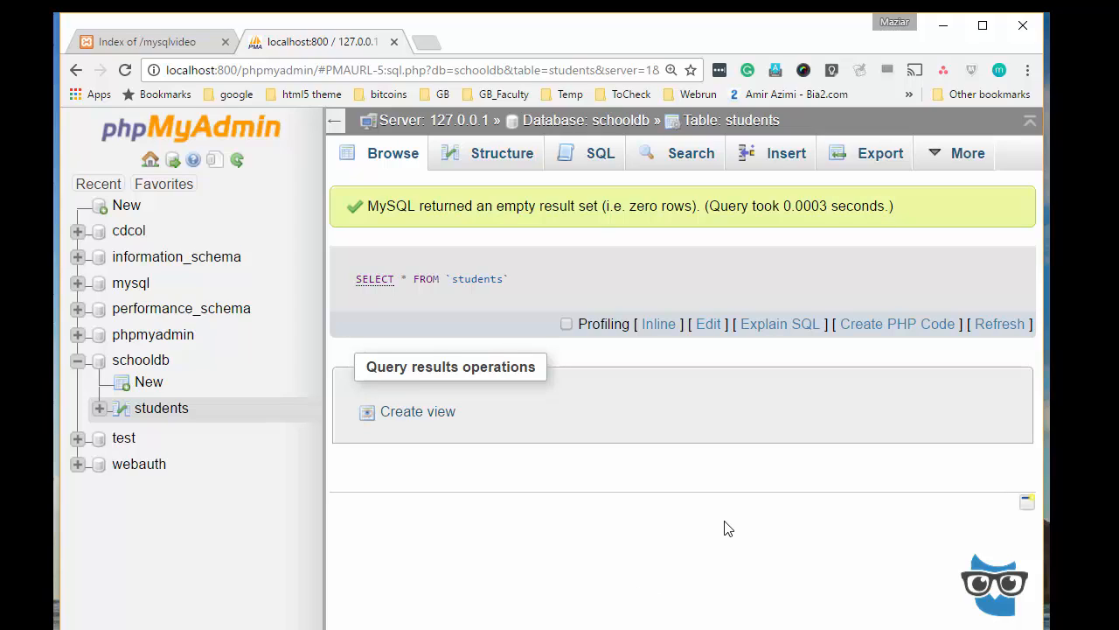